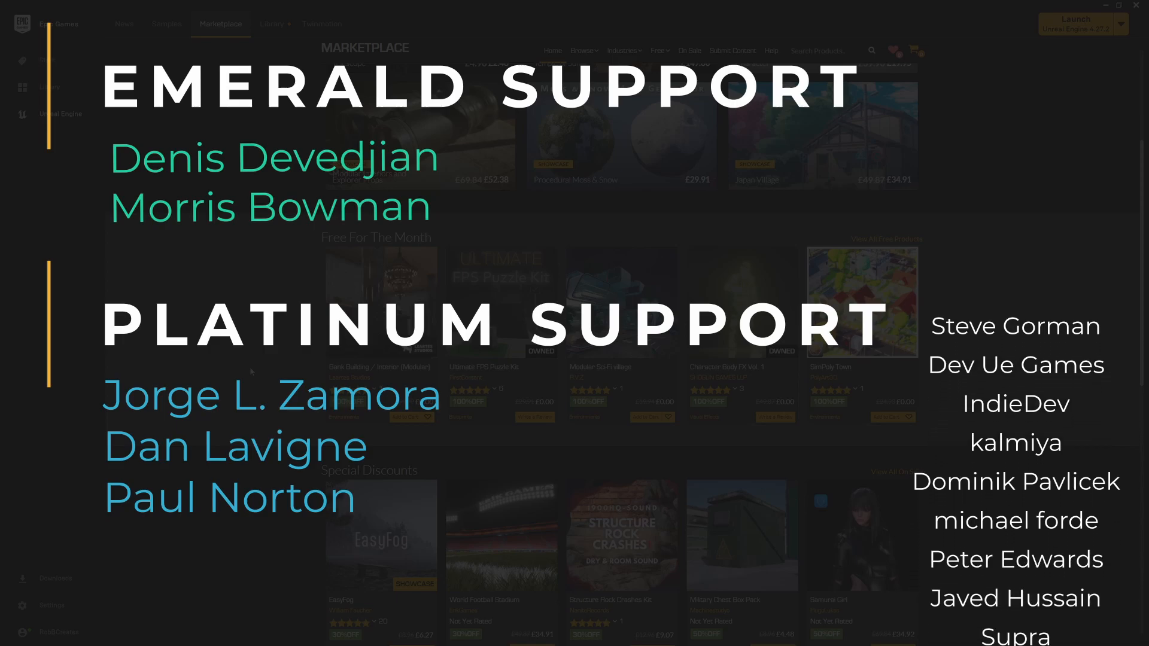
Scroll the marketplace and open the Bank Building / Interior (Modular) product page.
scroll(down, 3)
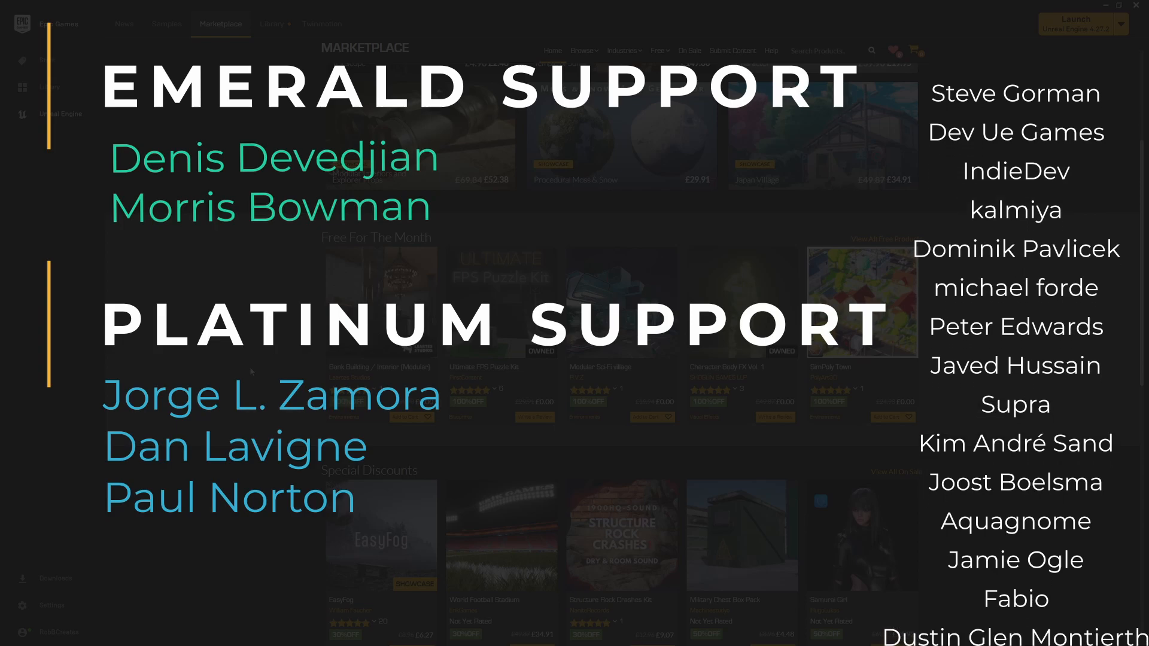
scroll(down, 3)
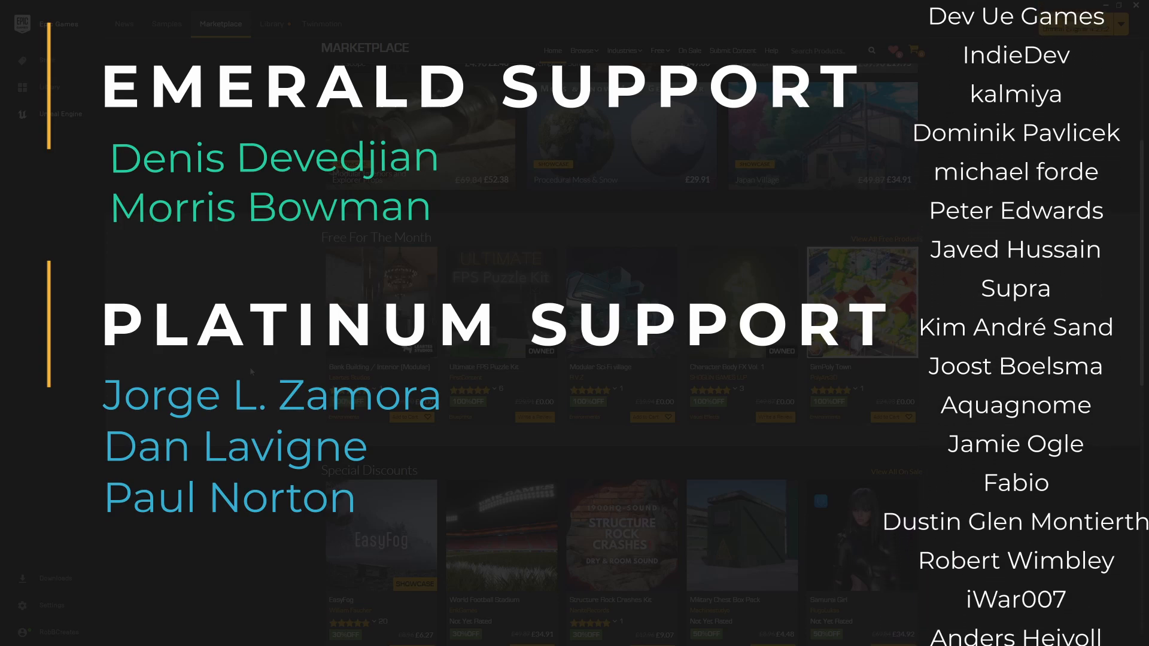
scroll(down, 3)
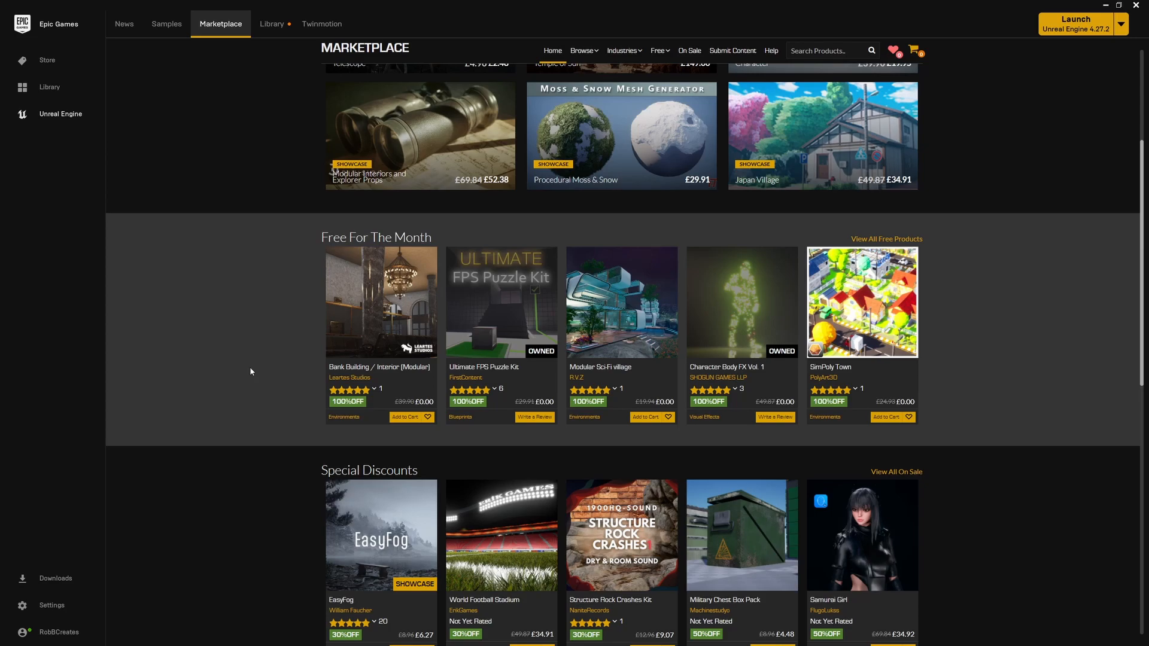
mouse_move(321, 340)
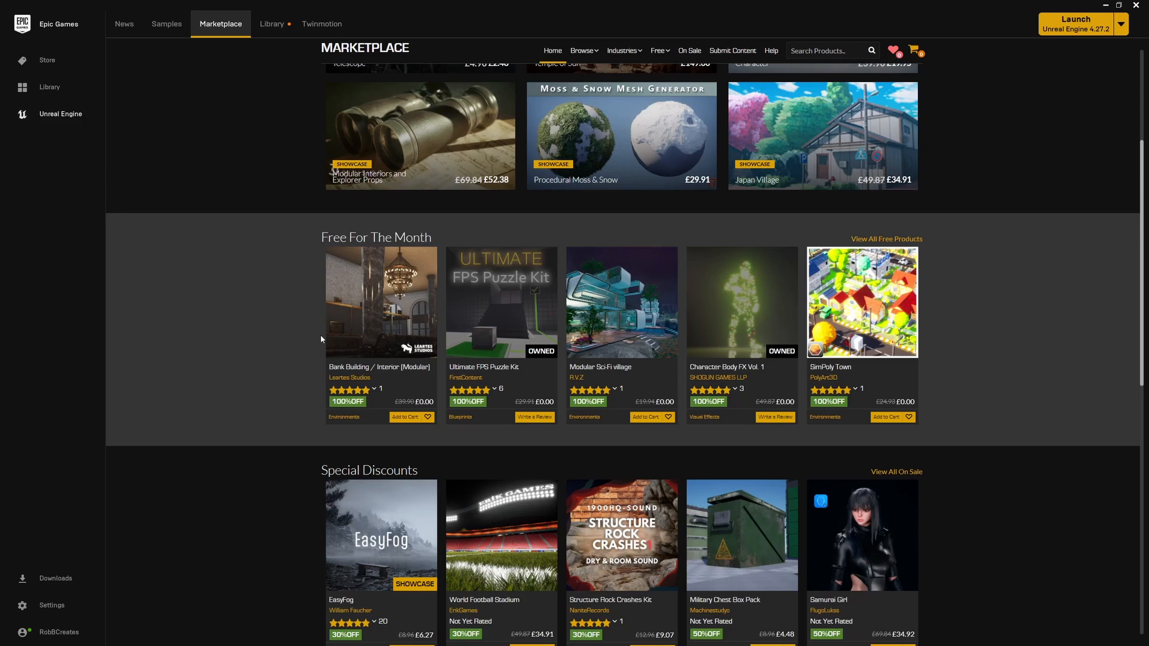
mouse_move(359, 319)
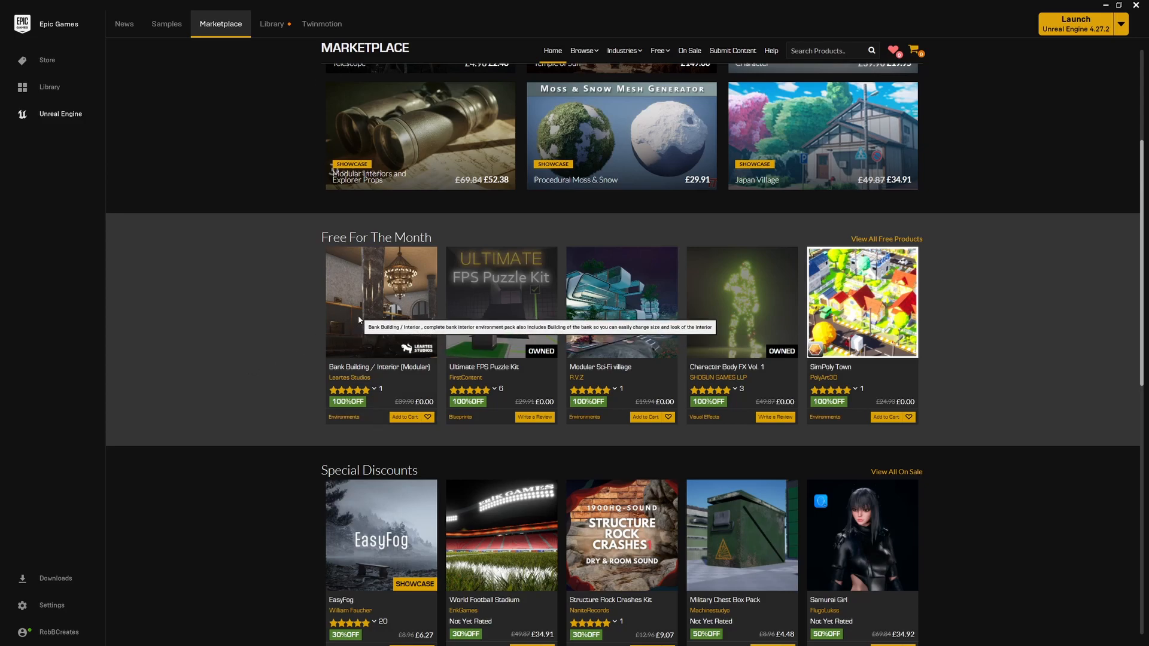
click(380, 302)
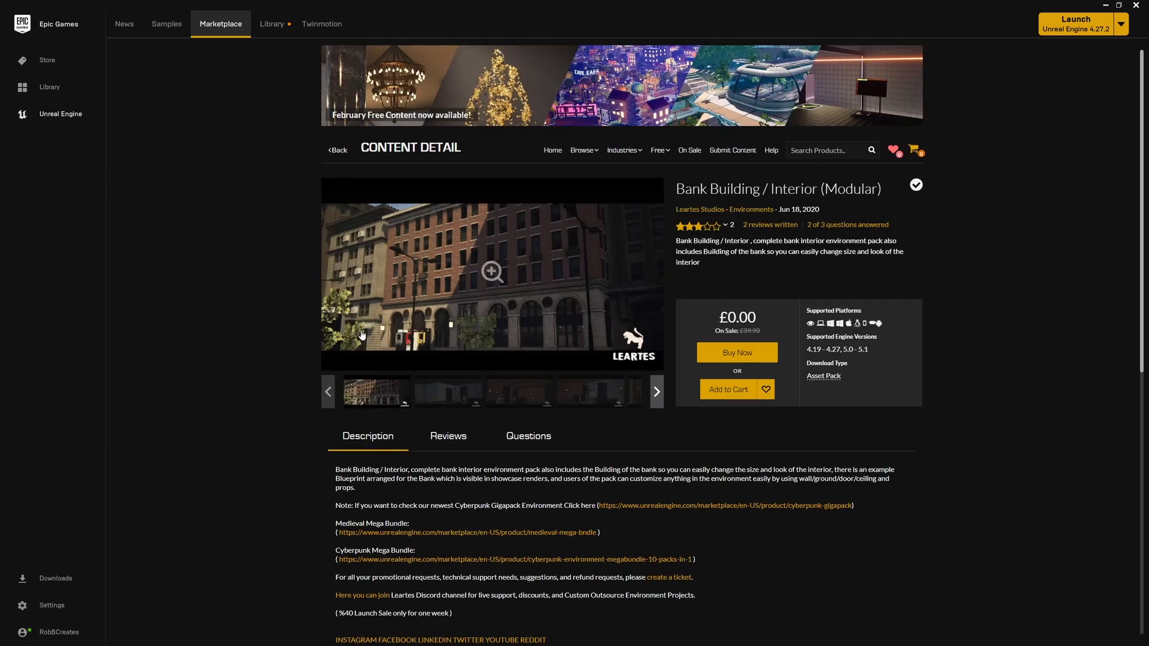
Enlarge the Bank Building gallery and step through three more full-size images.
click(492, 273)
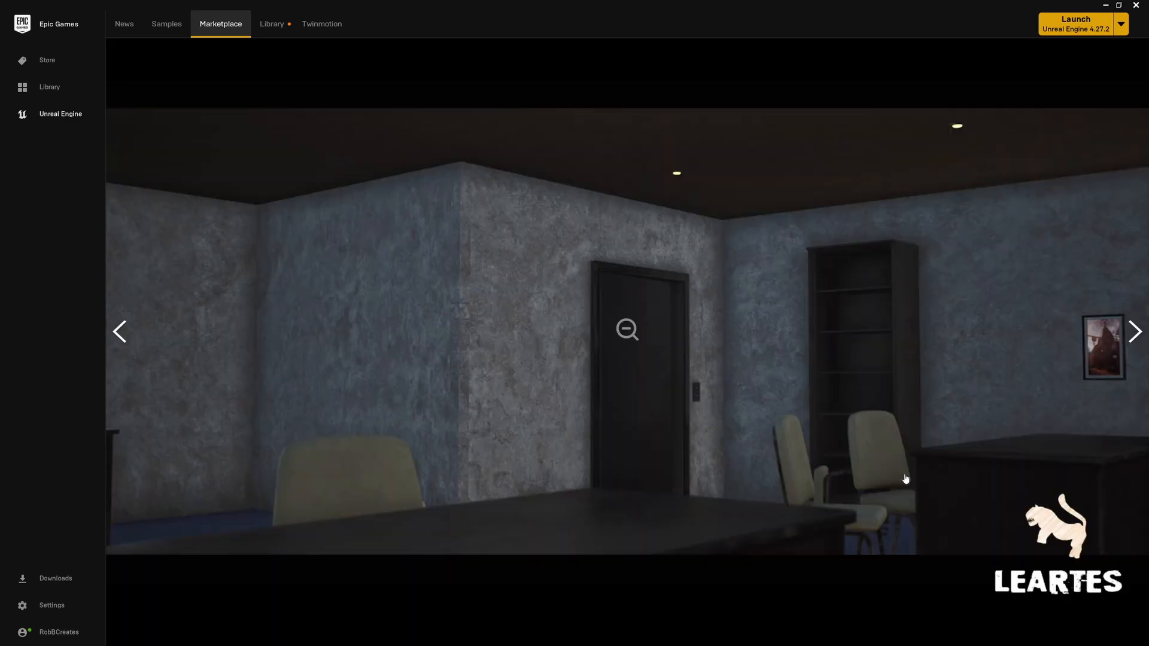
click(1137, 333)
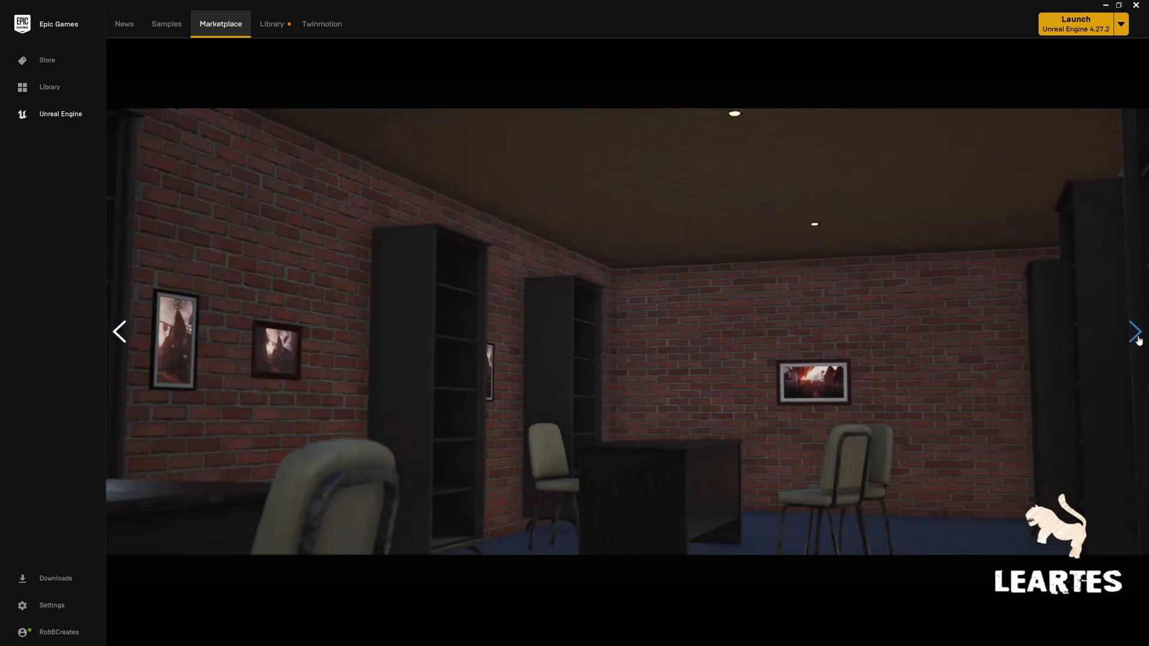
click(1136, 331)
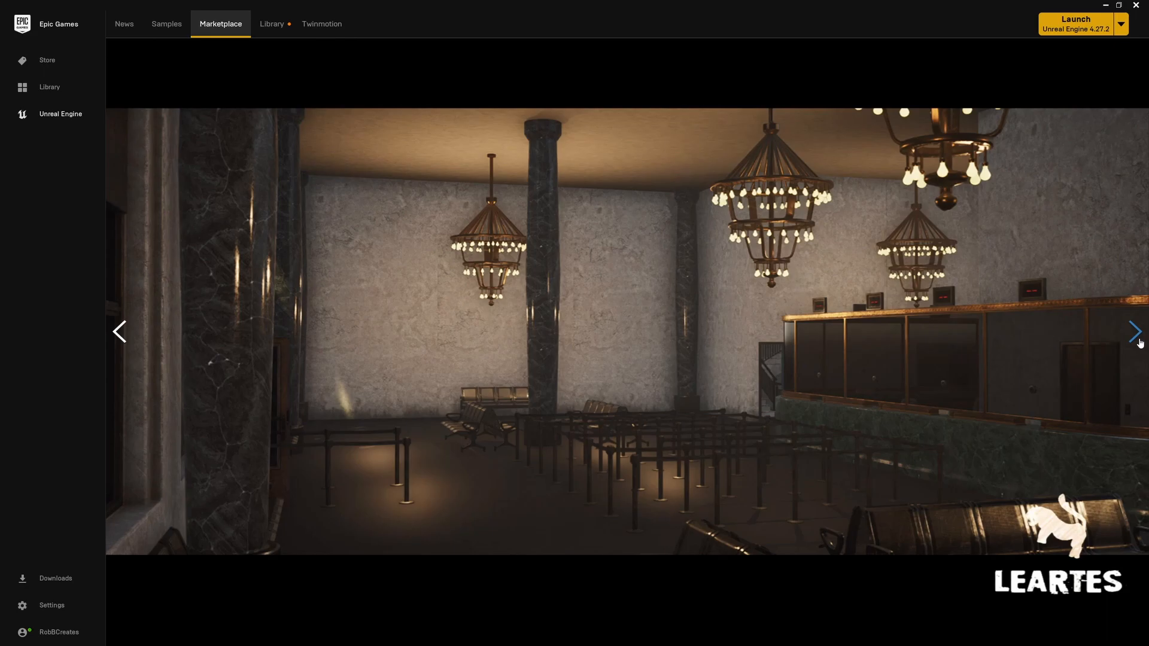
click(1135, 332)
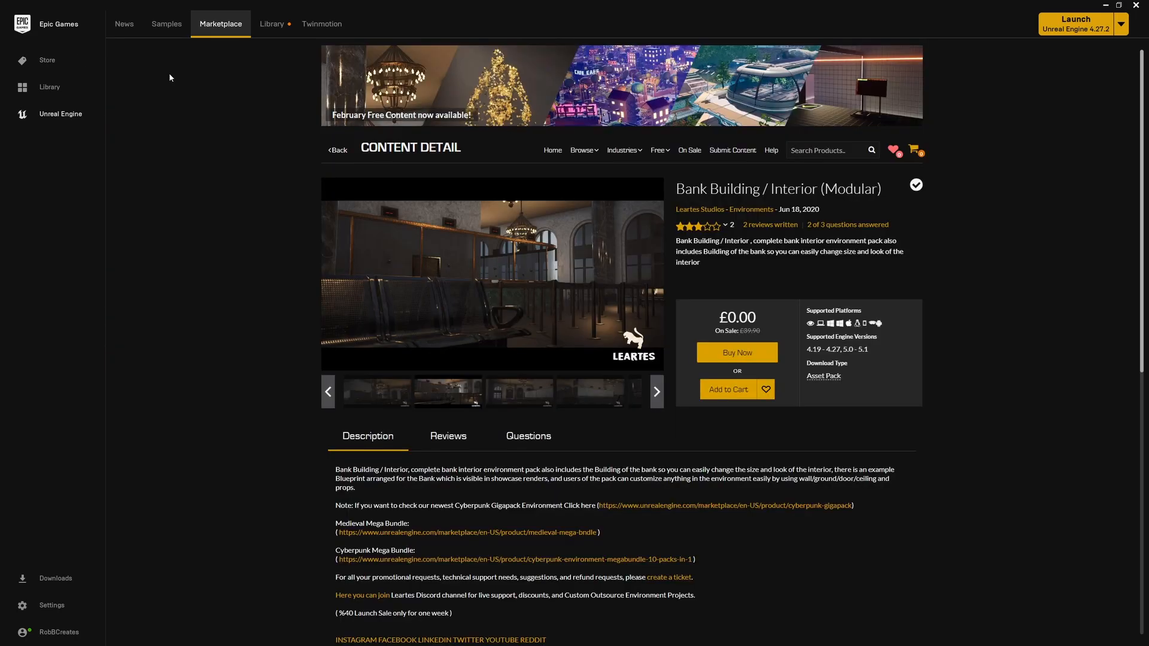
mouse_move(965, 279)
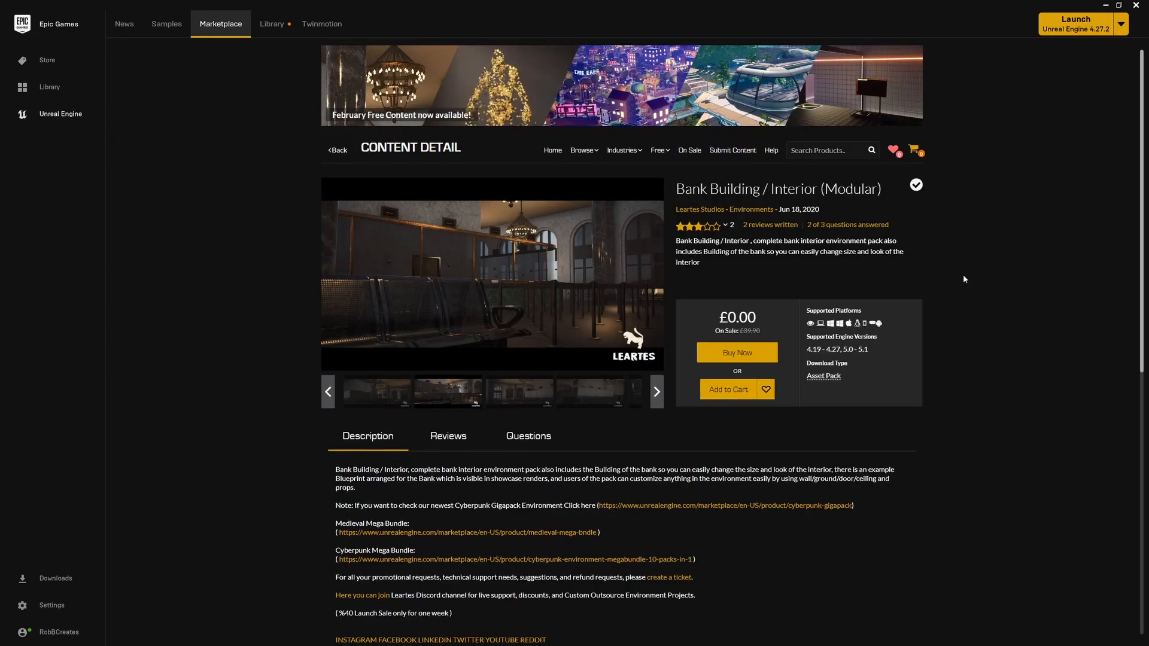
scroll(down, 3)
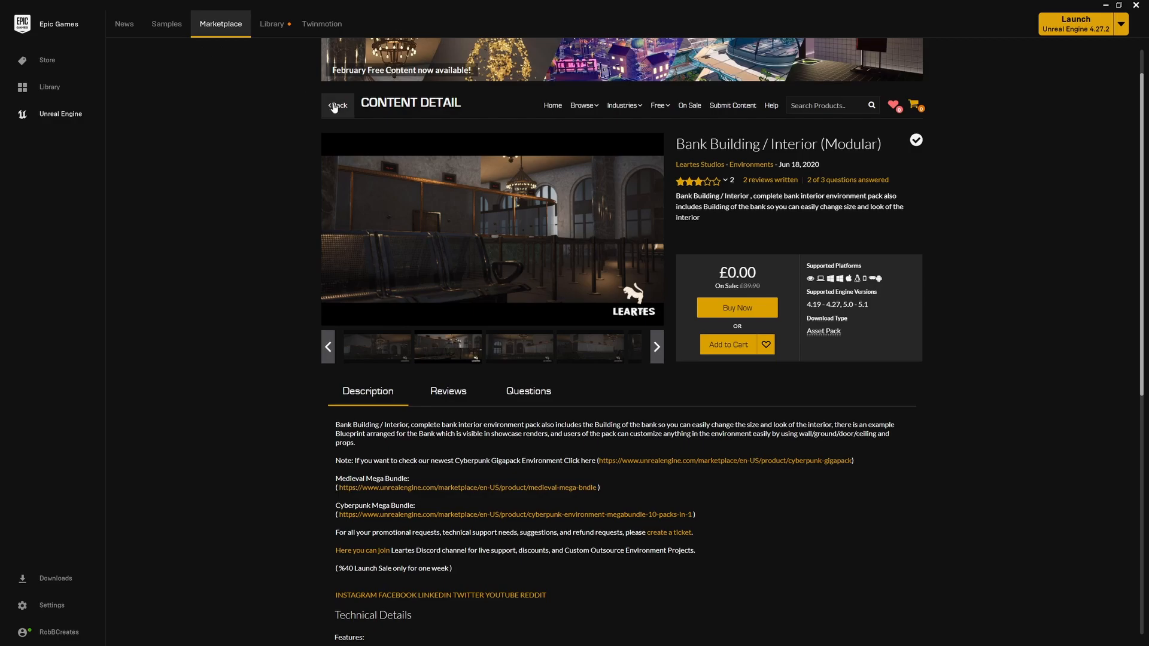
Go back to the marketplace, open Ultimate FPS Puzzle Kit, and scroll through its description.
click(337, 106)
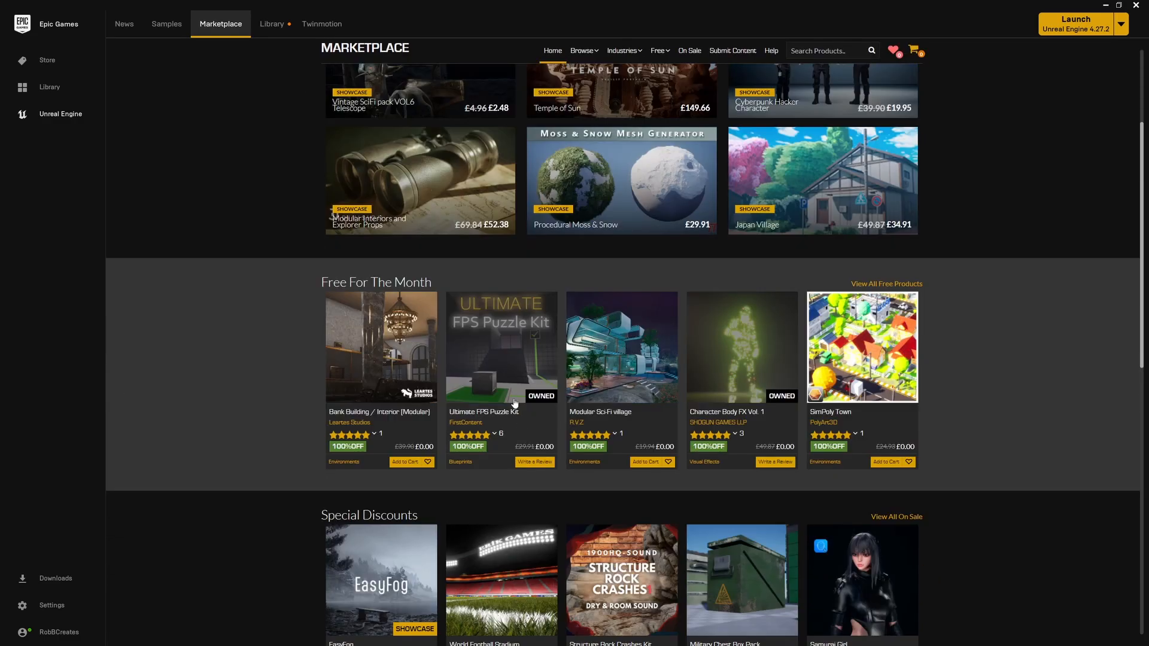
click(502, 359)
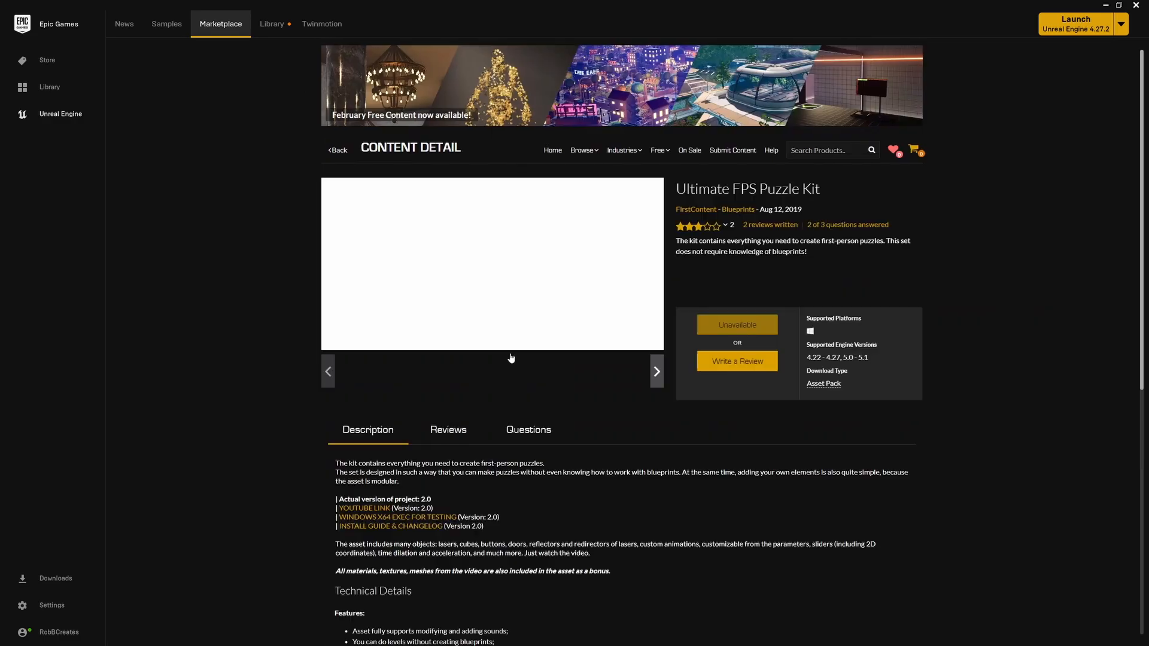
scroll(down, 3)
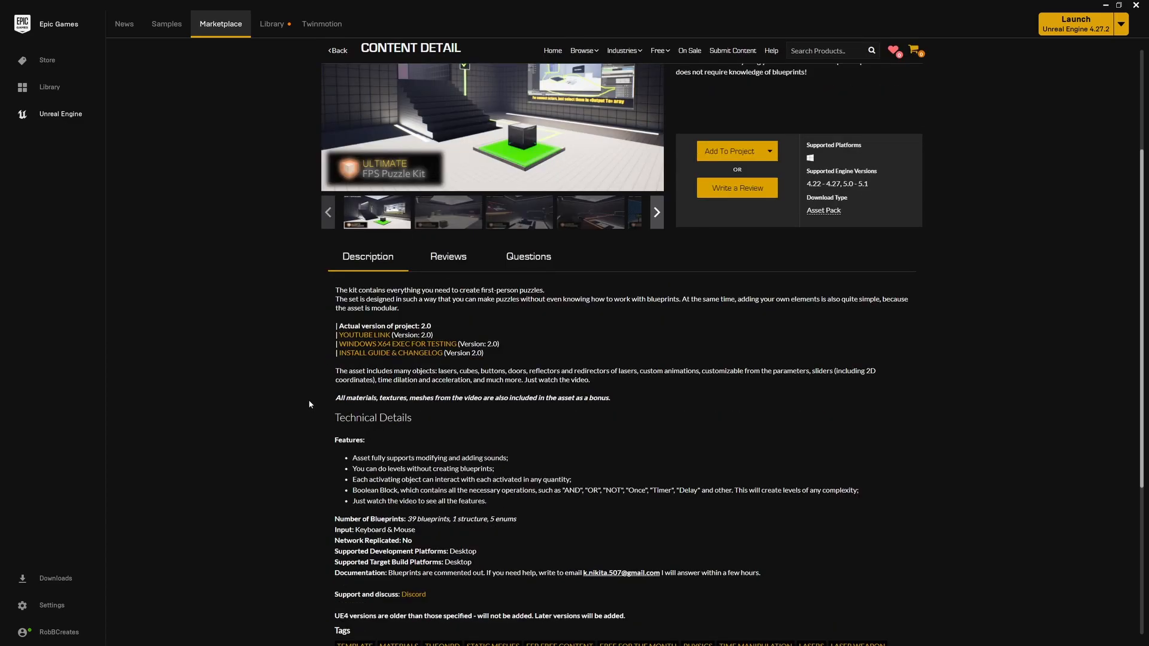
scroll(down, 3)
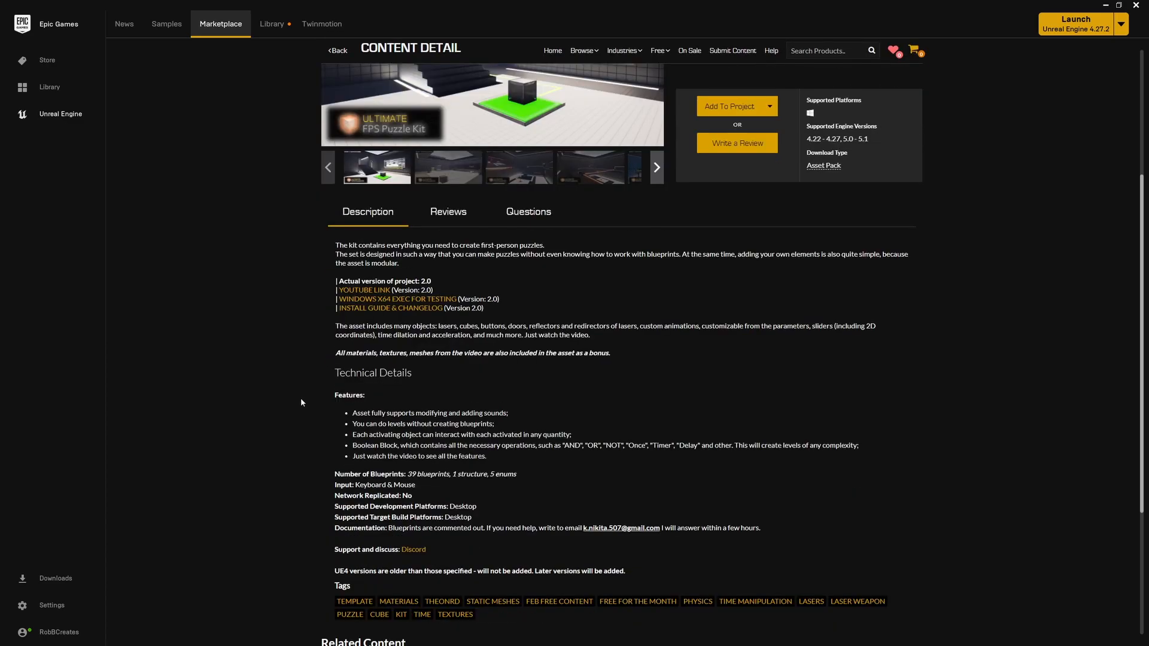
mouse_move(304, 406)
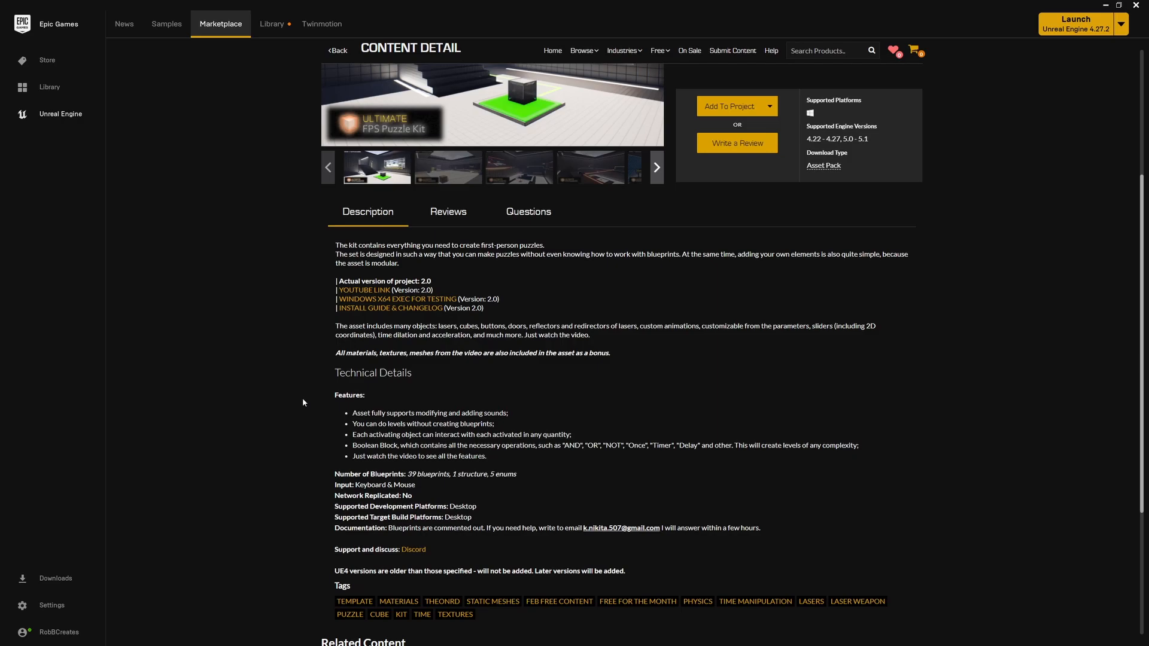
mouse_move(304, 430)
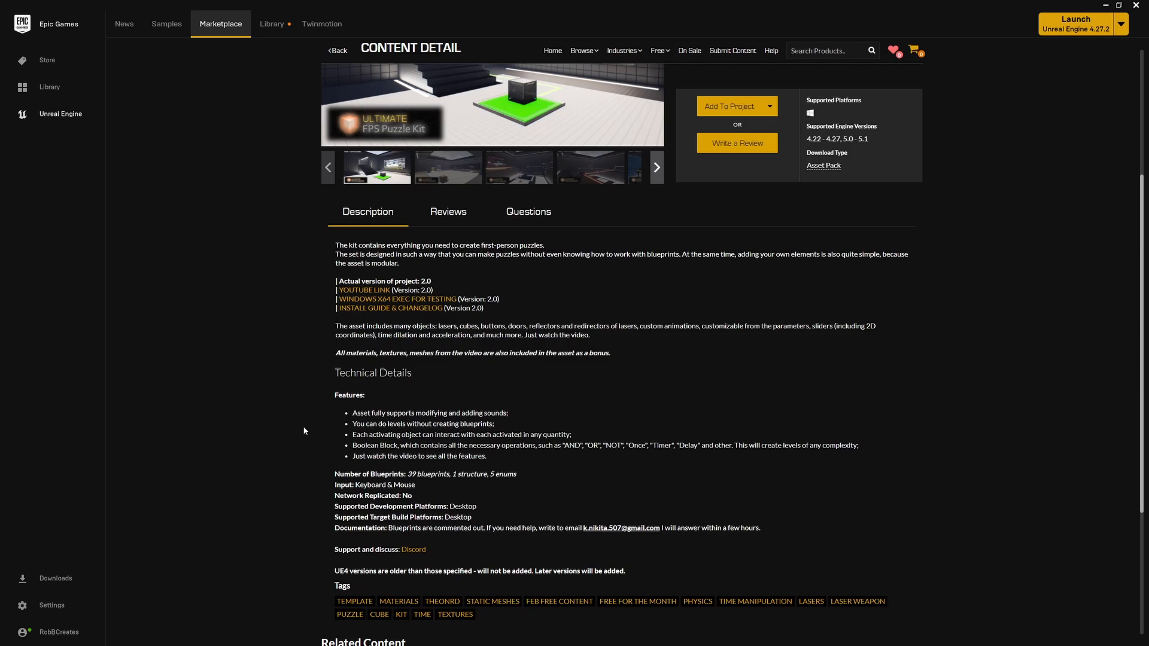
scroll(down, 3)
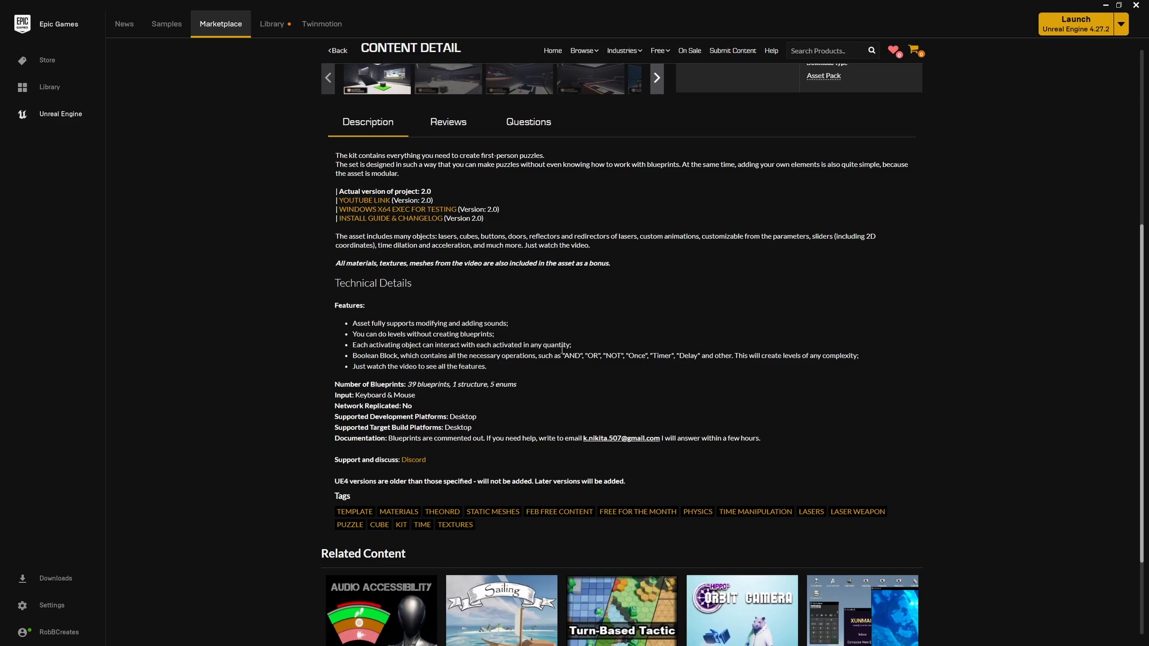
scroll(down, 3)
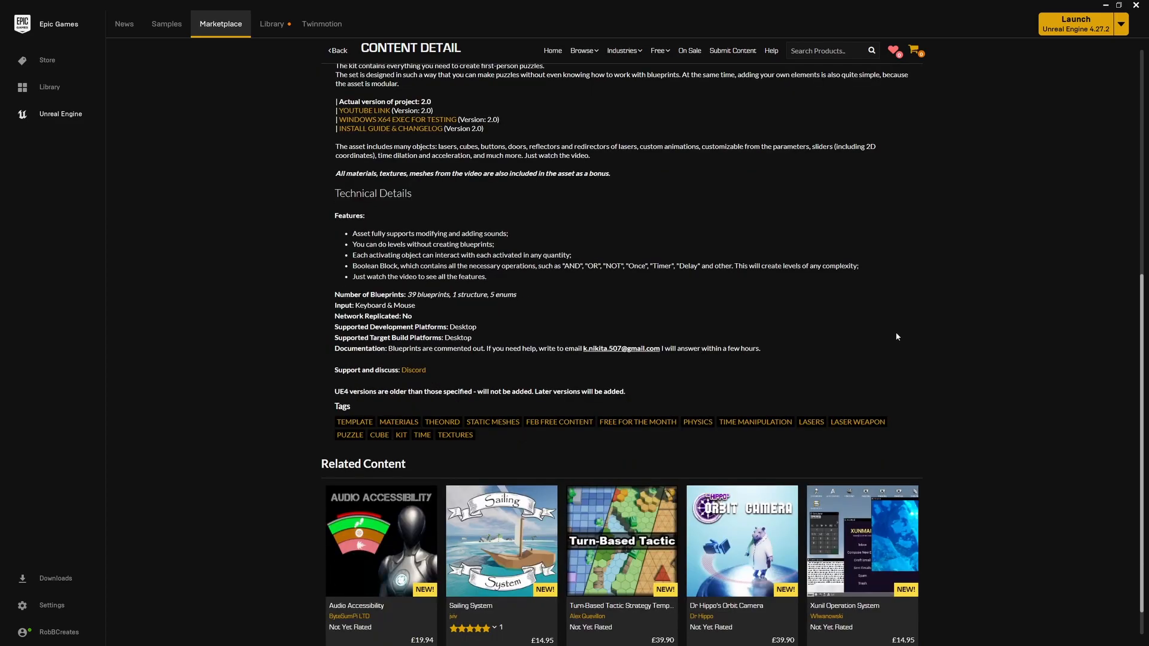
scroll(down, 3)
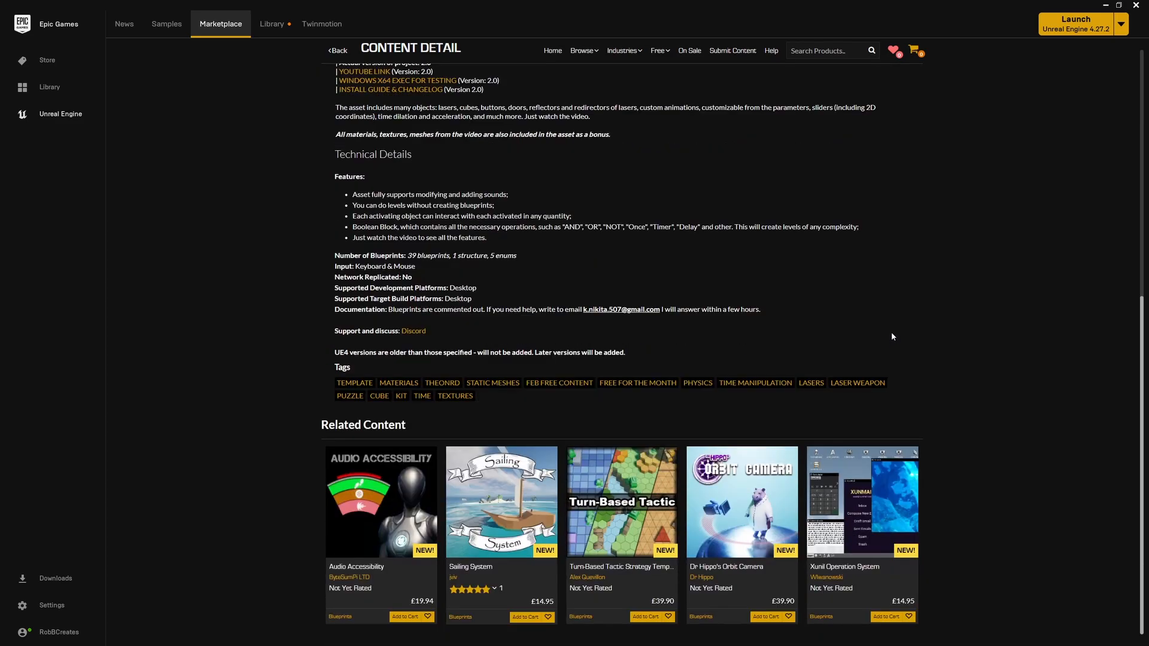
scroll(up, 3)
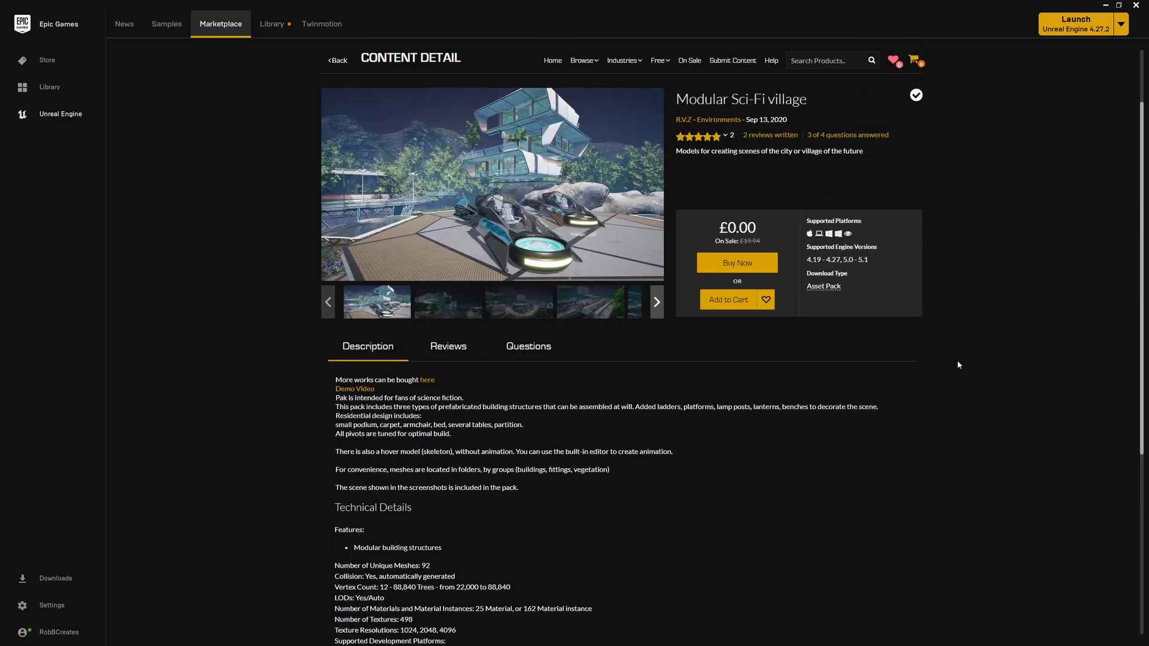
Scroll the Modular Sci-Fi village page and advance through eight full-size gallery screenshots.
scroll(down, 3)
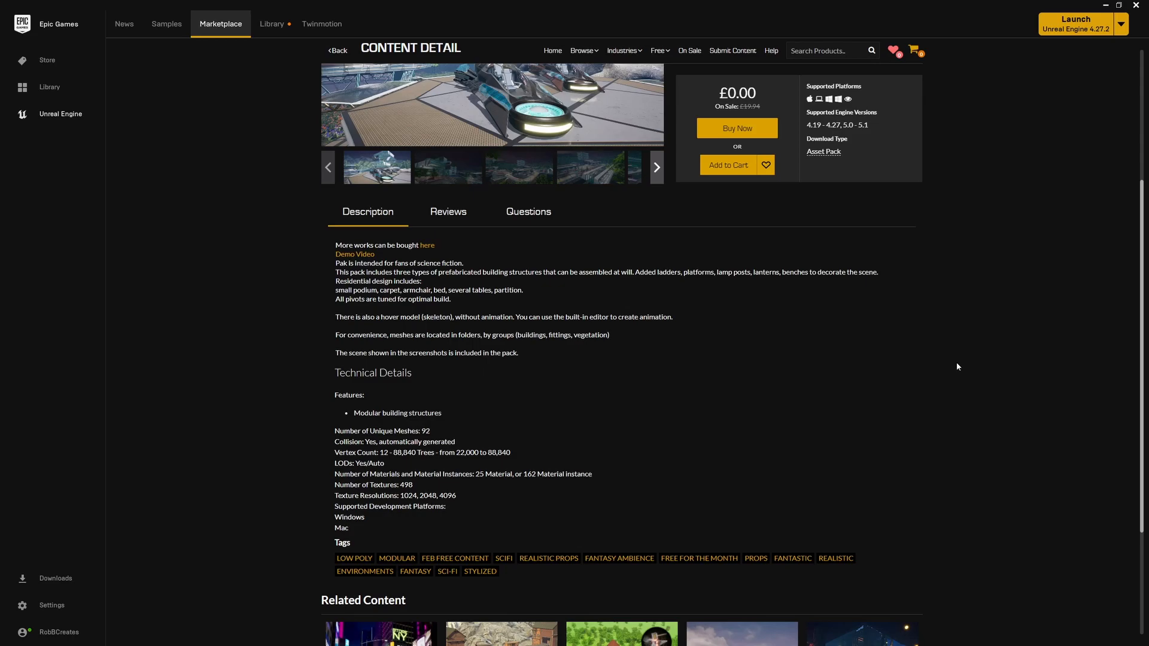
mouse_move(629, 445)
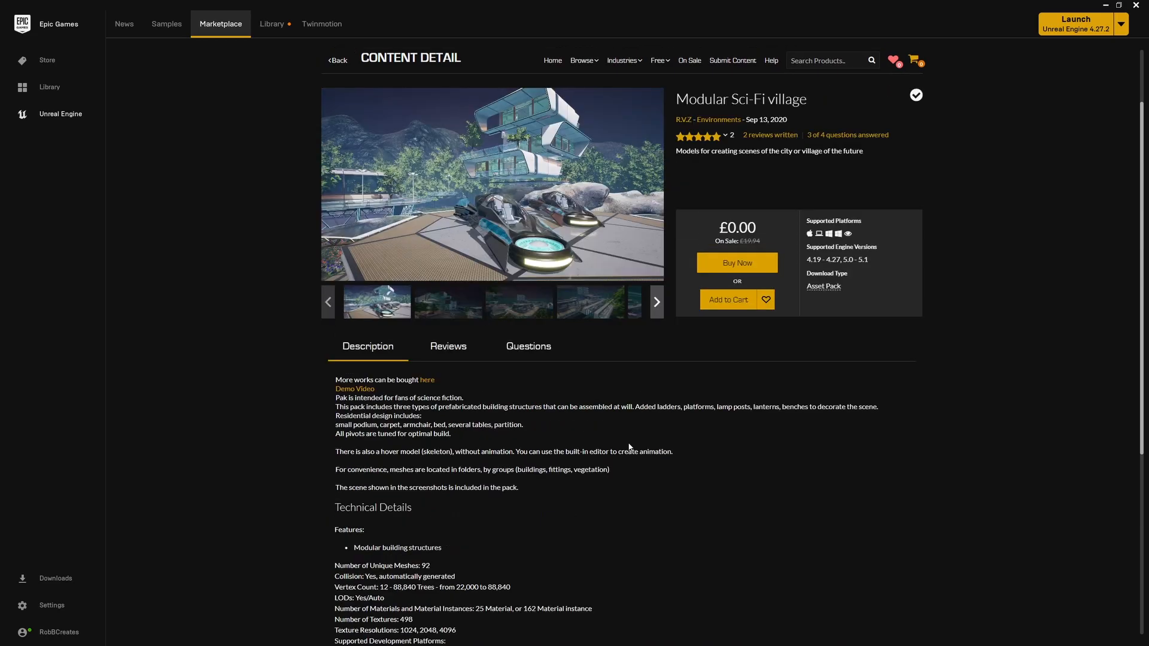
scroll(down, 3)
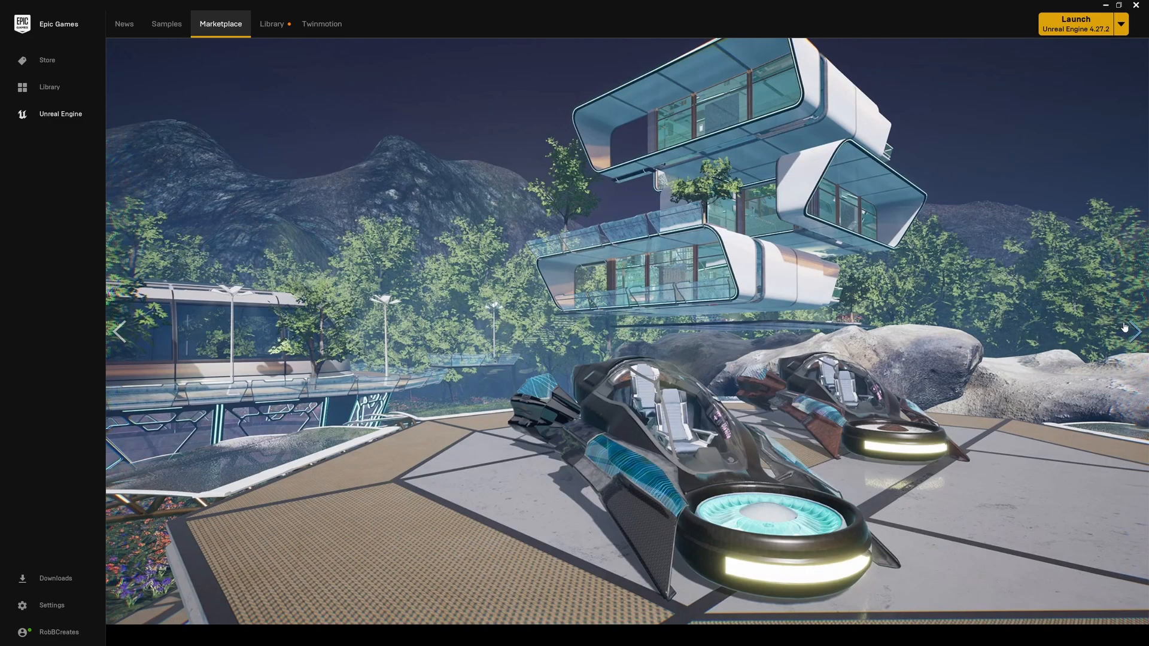
click(1138, 347)
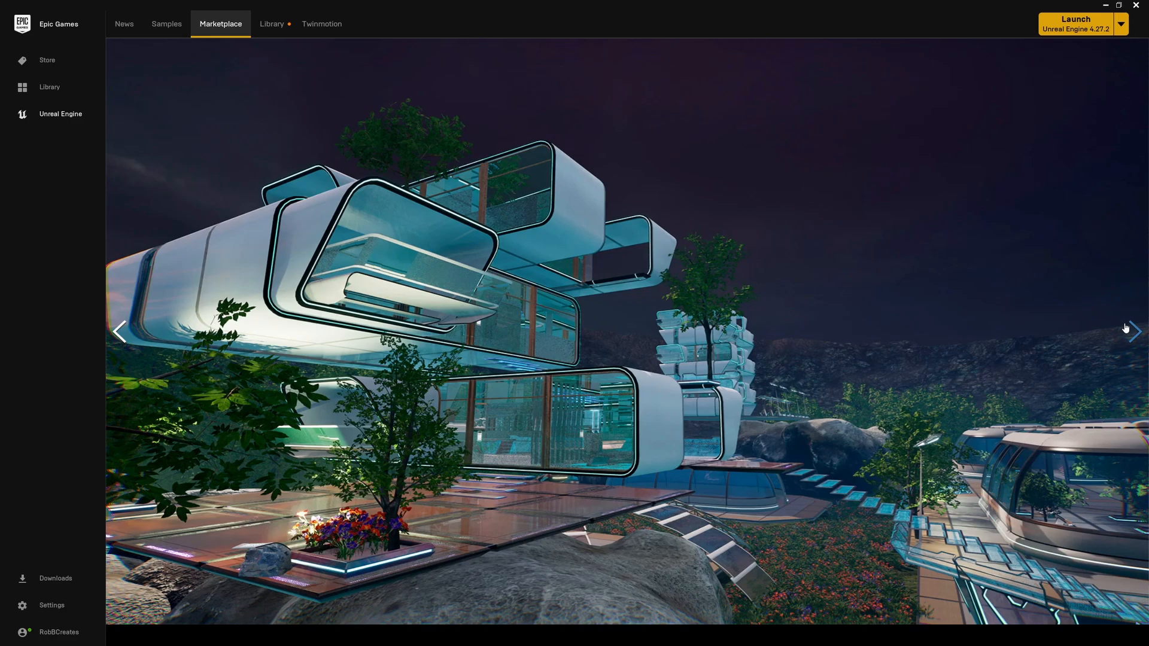
click(1137, 330)
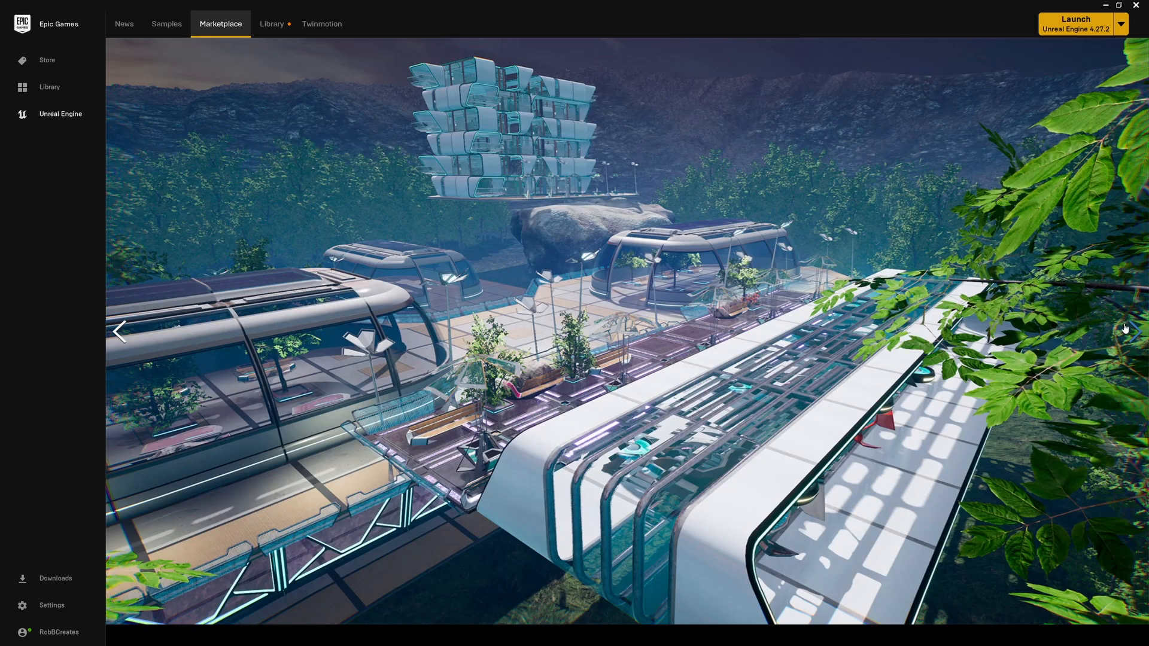
click(1126, 329)
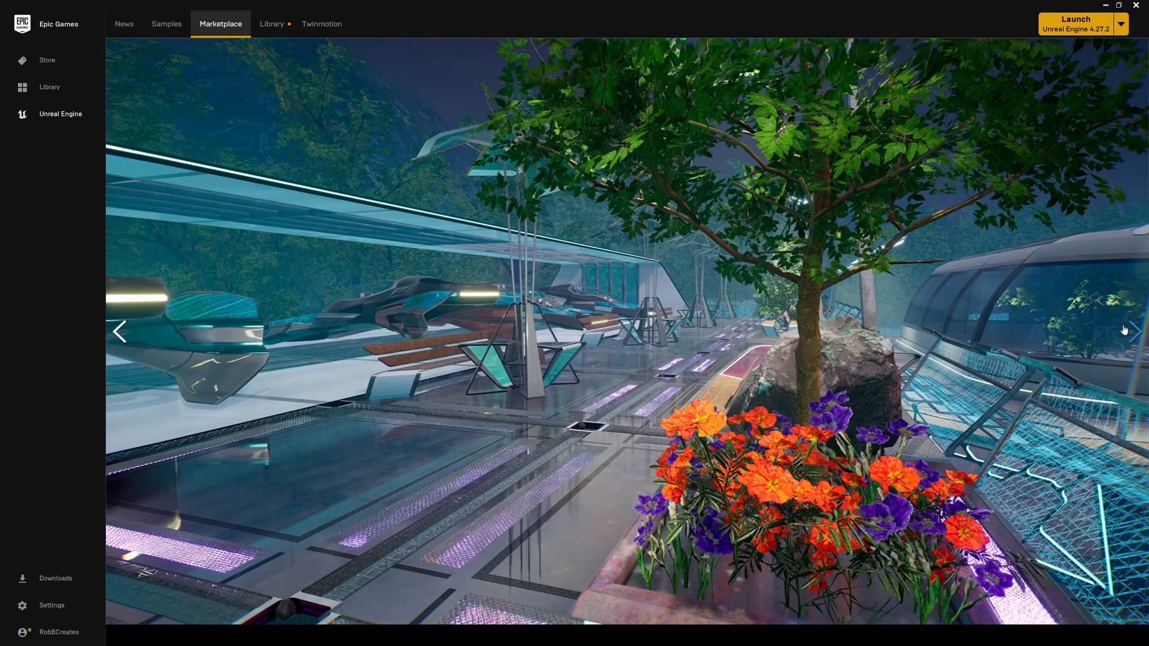
click(1141, 335)
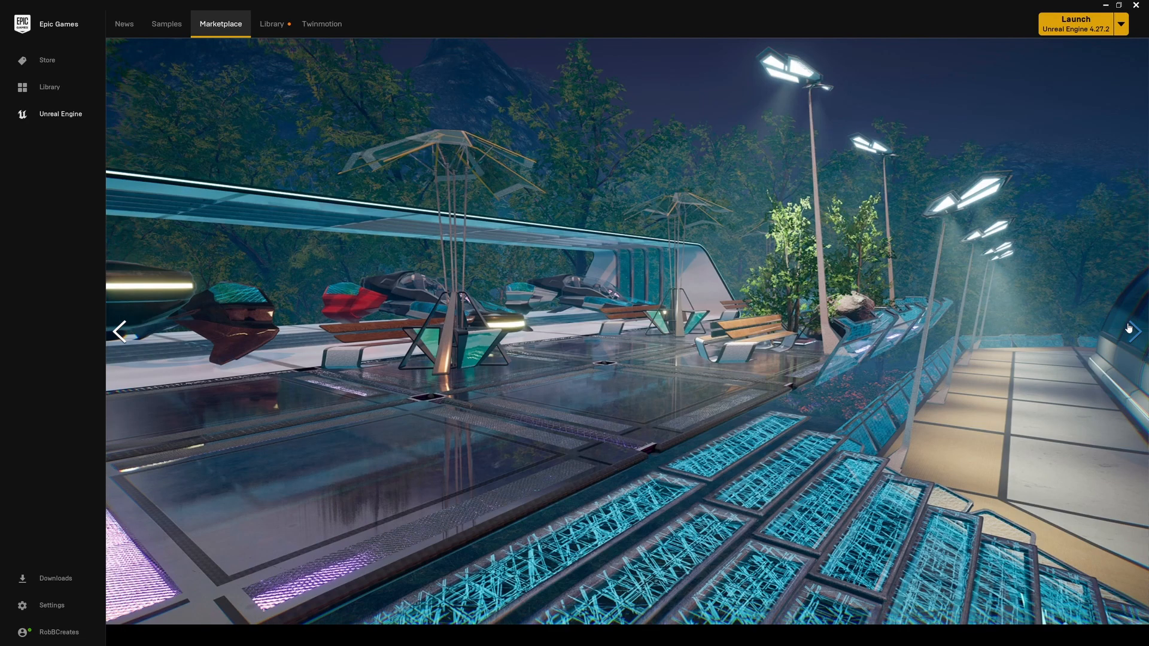
click(1135, 337)
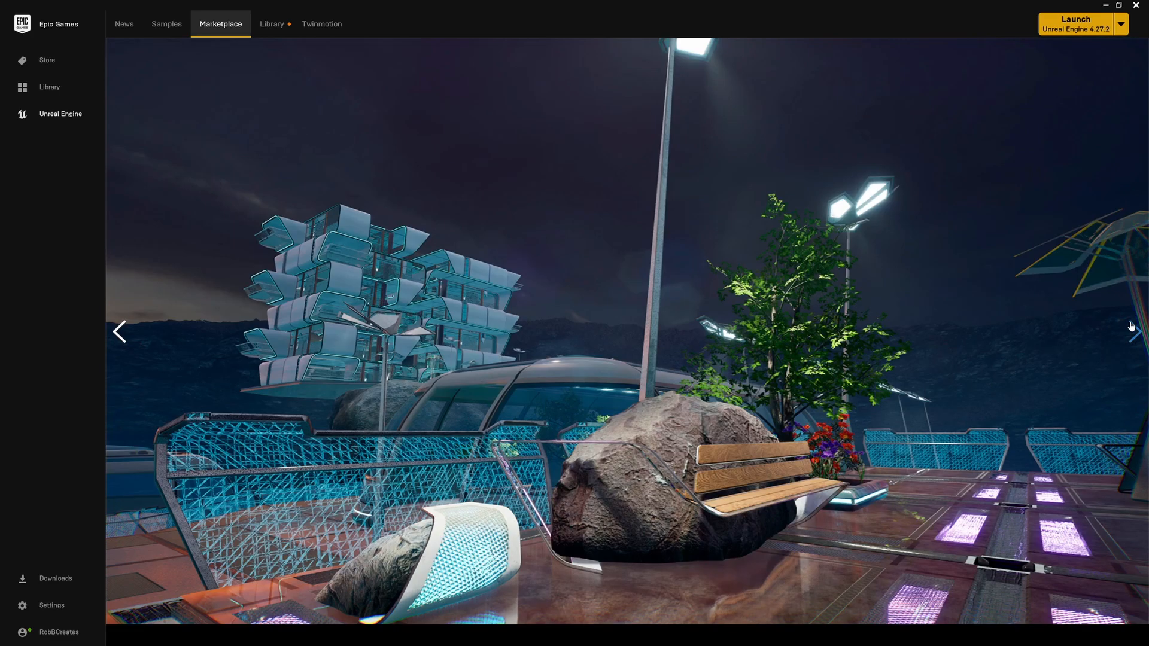
click(1134, 331)
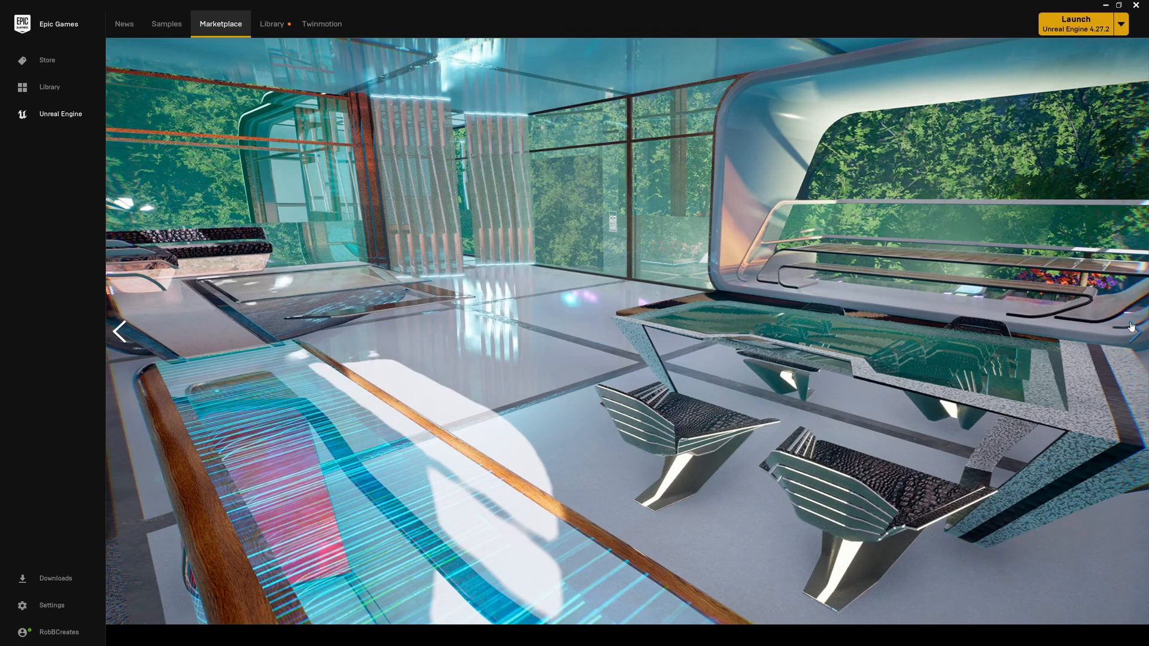
click(1132, 332)
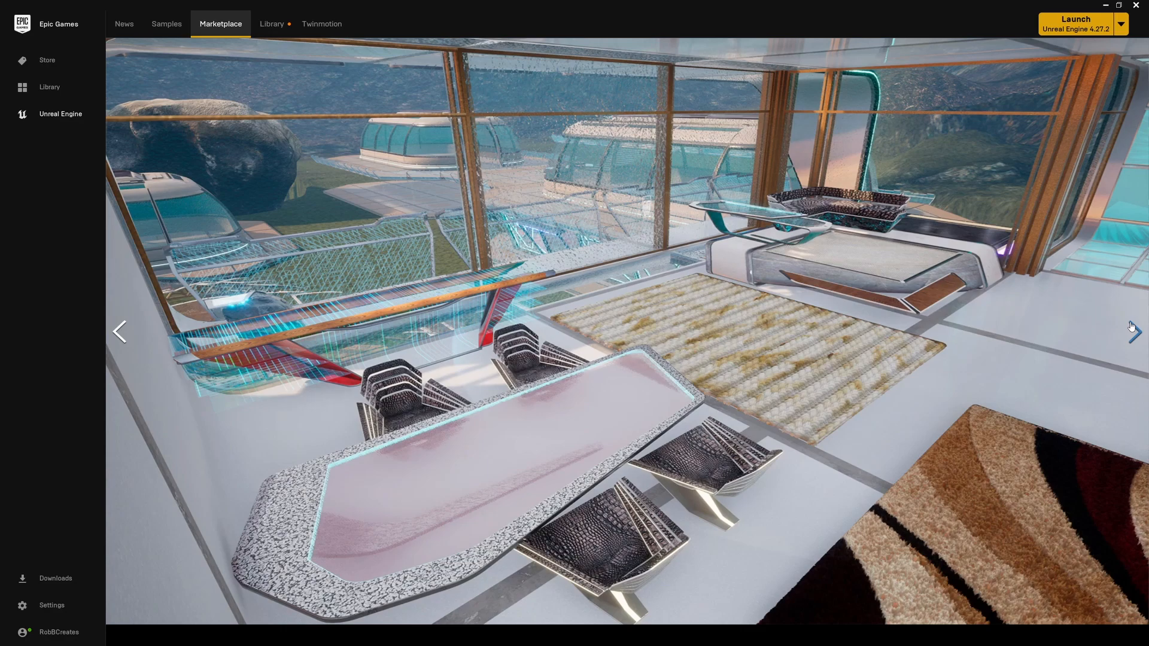
click(1117, 332)
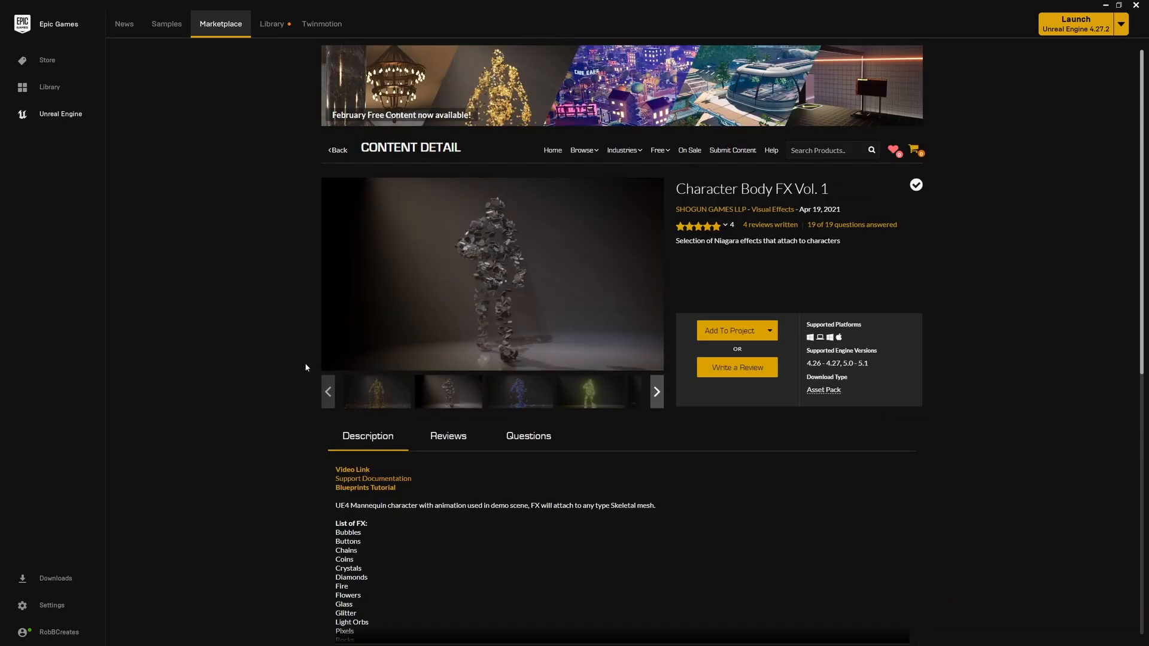
Scroll down Character Body FX Vol. 1's page through its FX list, technical details and tags.
scroll(down, 3)
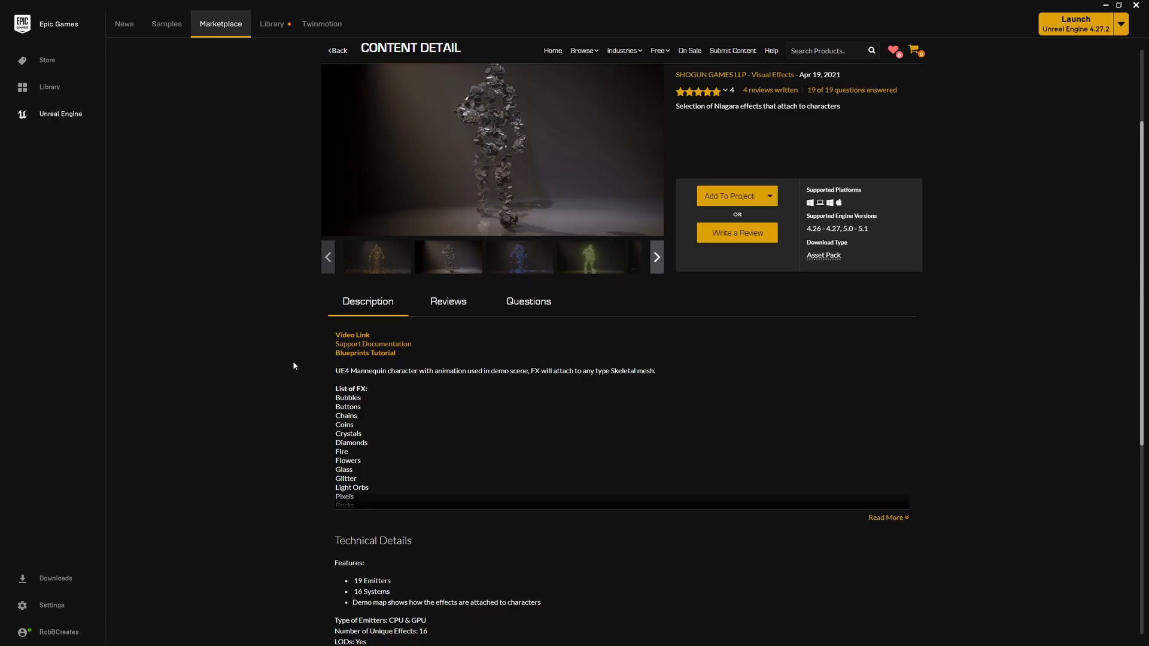
scroll(down, 3)
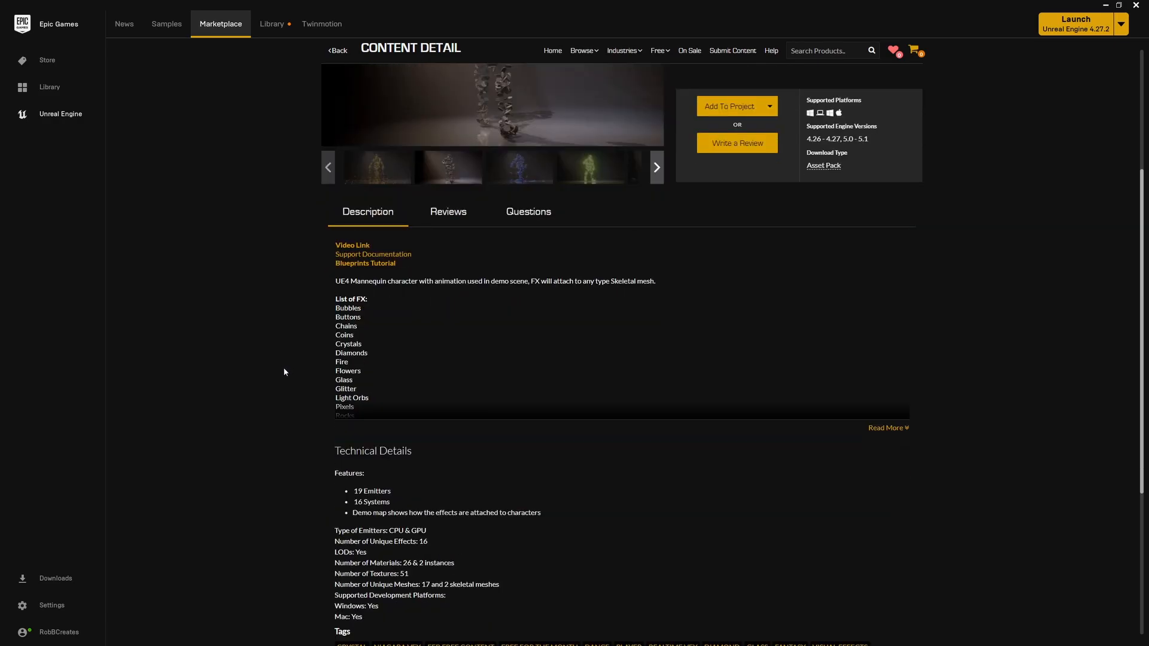
scroll(down, 3)
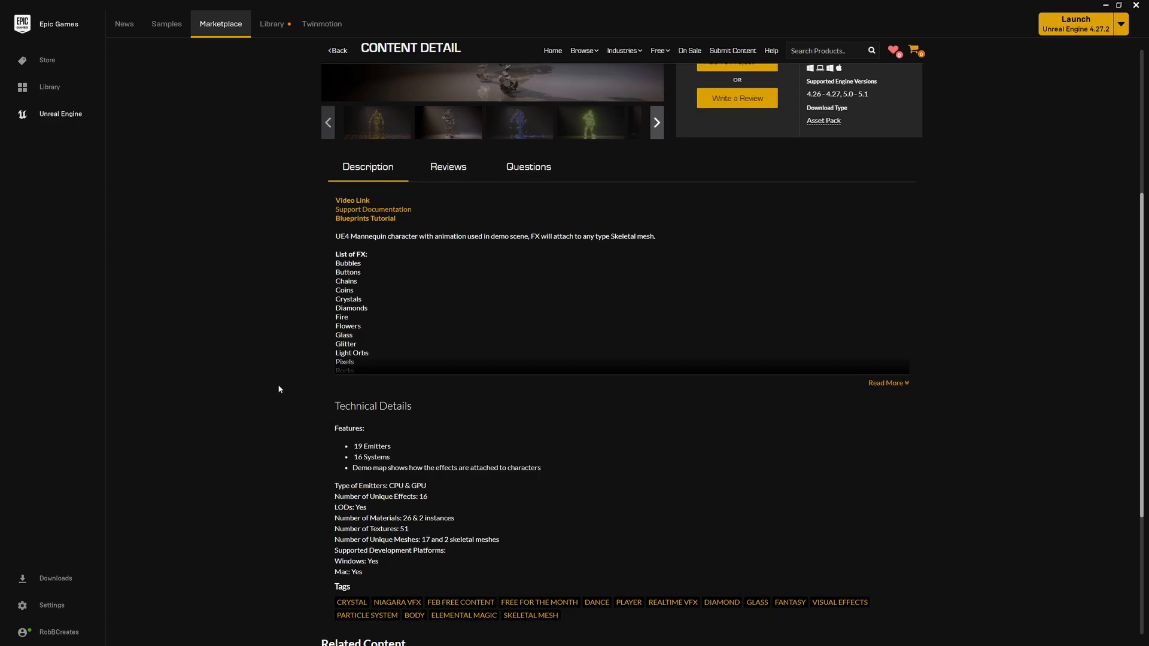
scroll(down, 3)
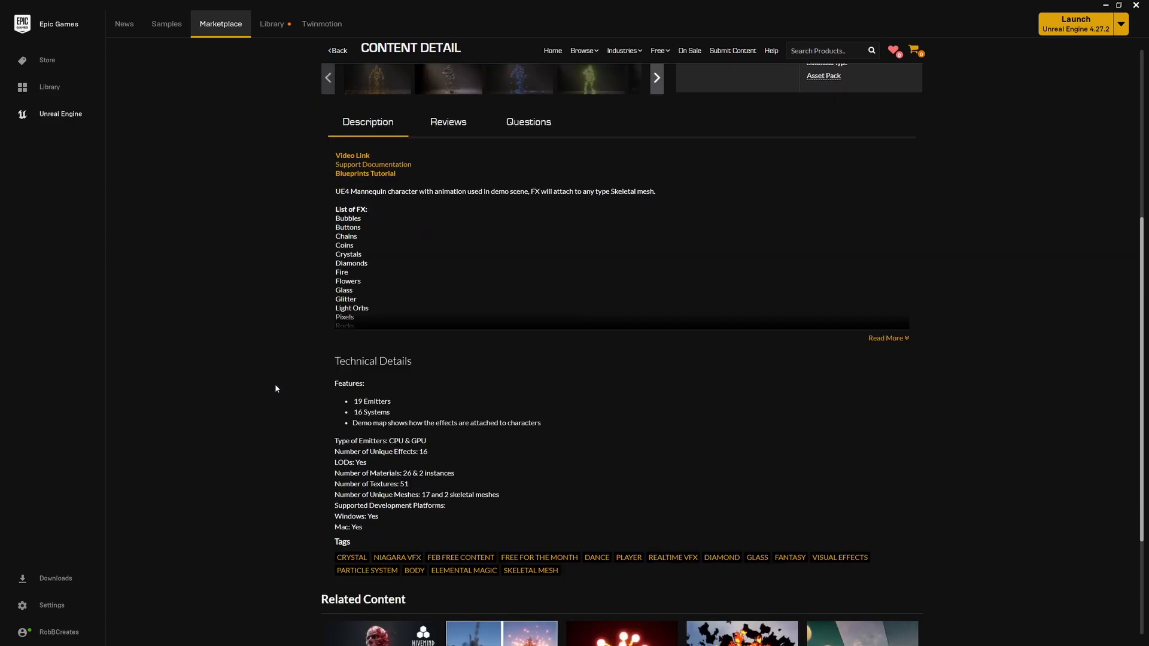
mouse_move(279, 407)
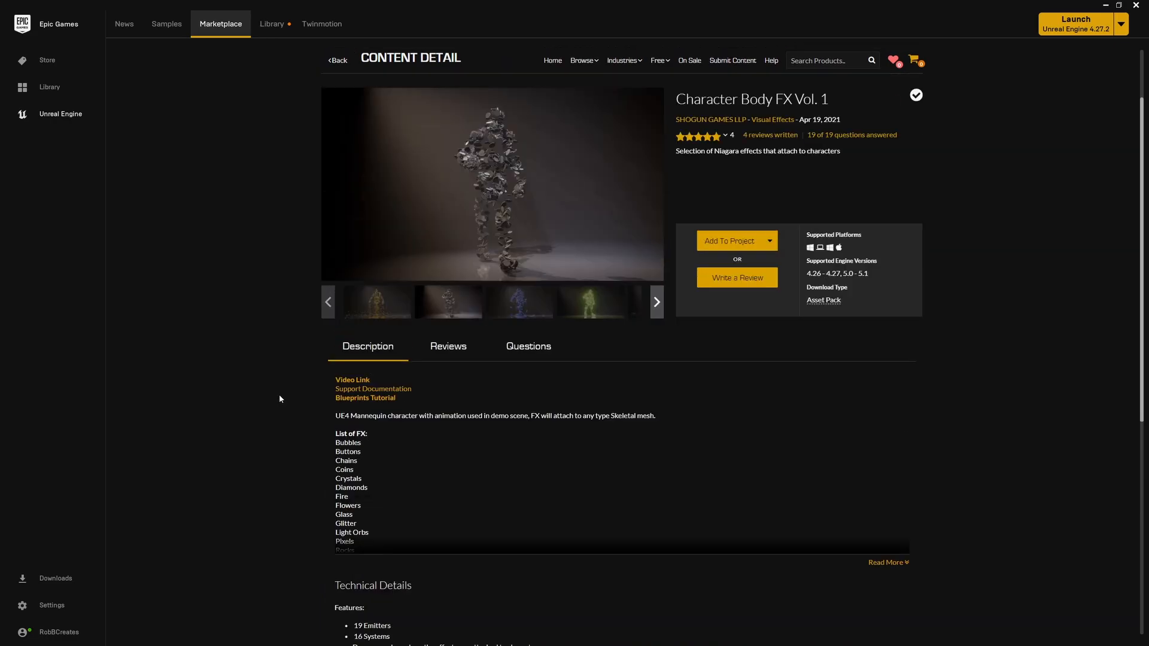
mouse_move(906, 100)
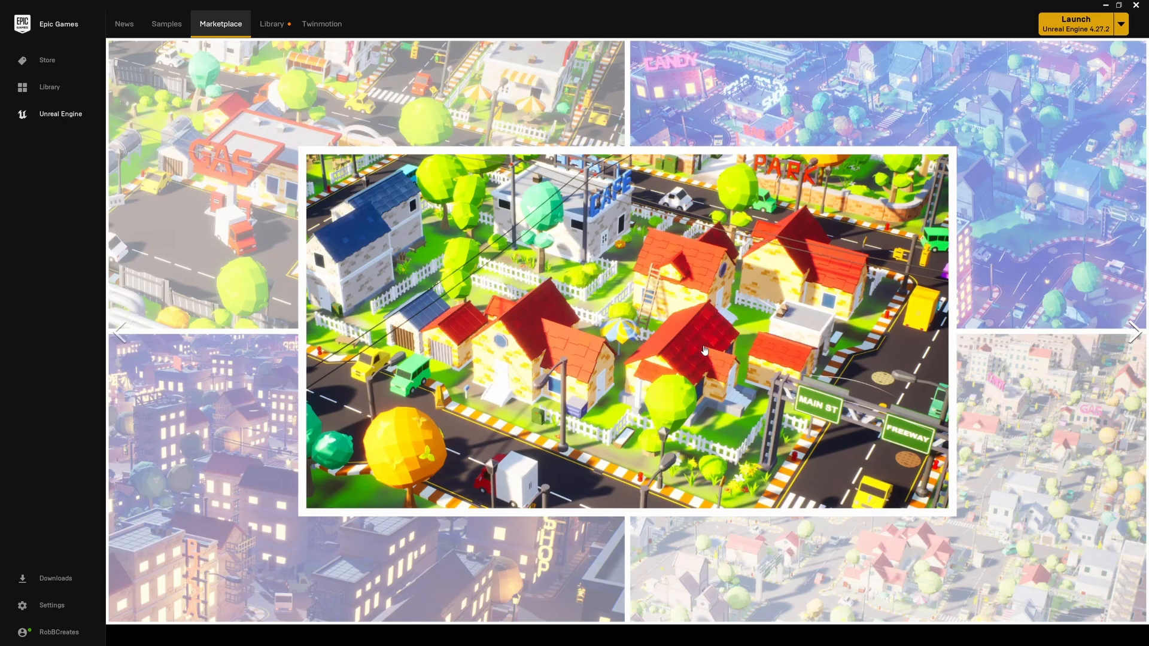
mouse_move(989, 429)
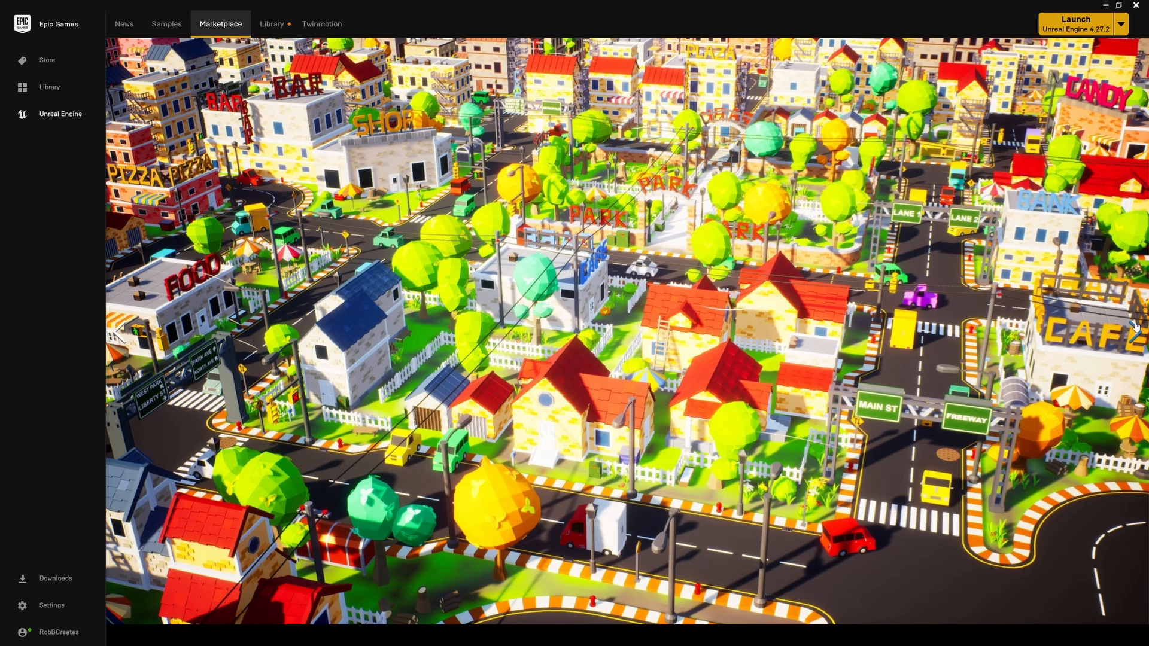
Leave the SimPoly Town full-size gallery and scroll down to its technical details.
click(1135, 336)
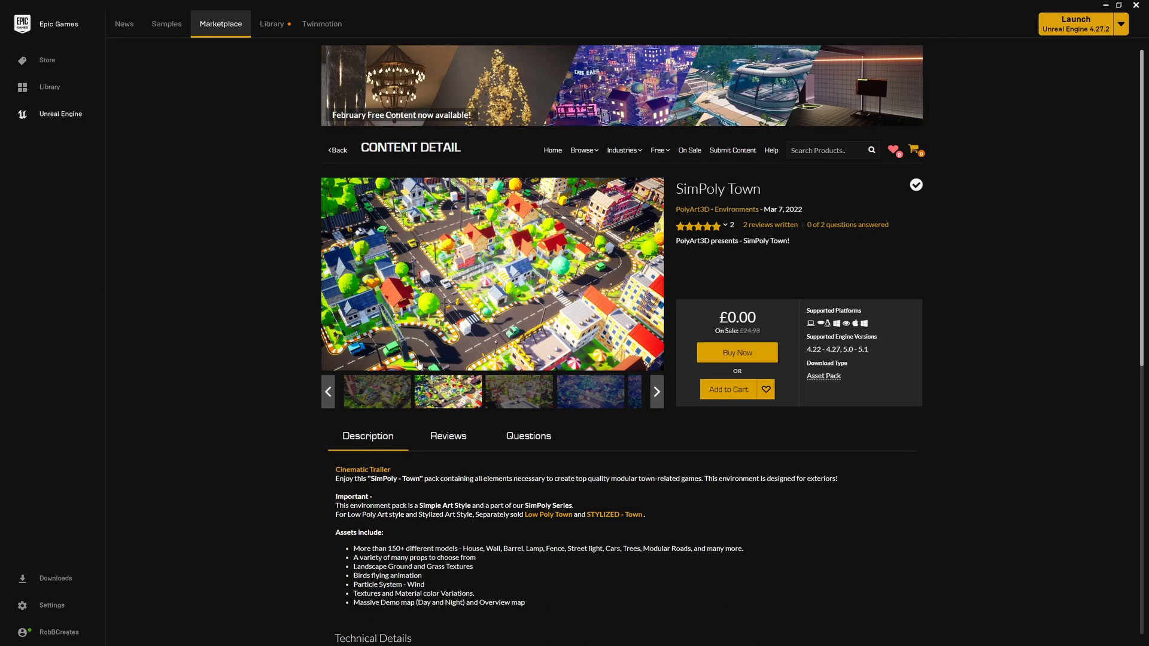
scroll(down, 3)
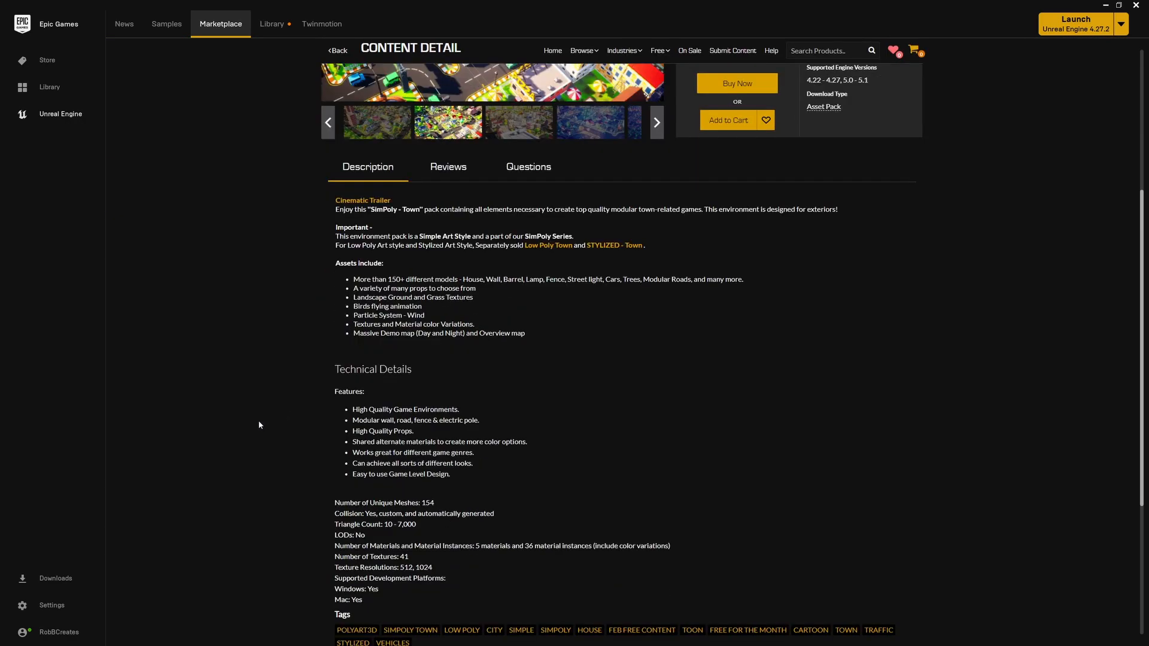